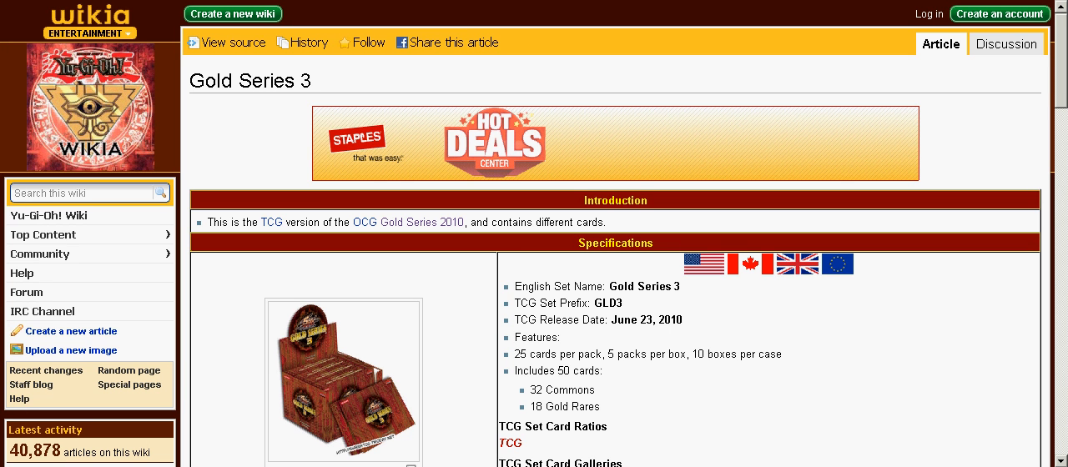
scroll("down", 3)
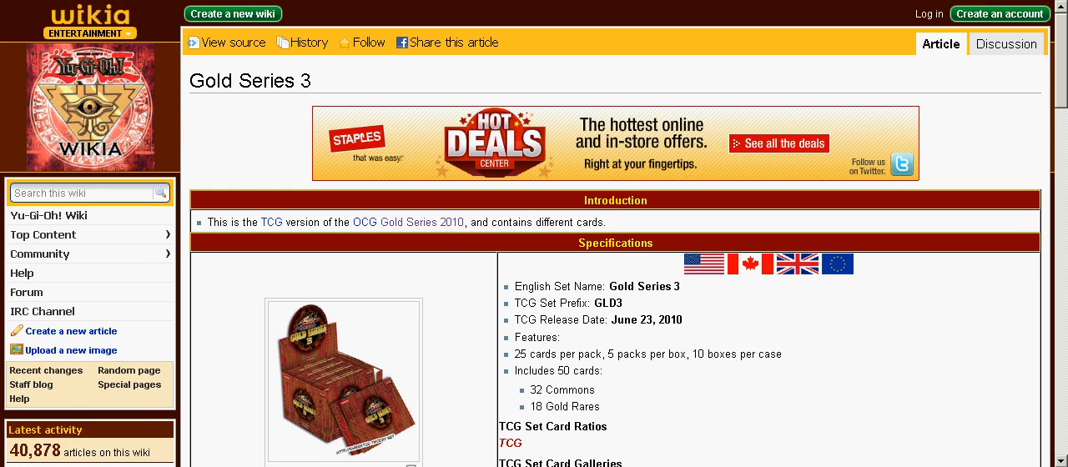
scroll("down", 3)
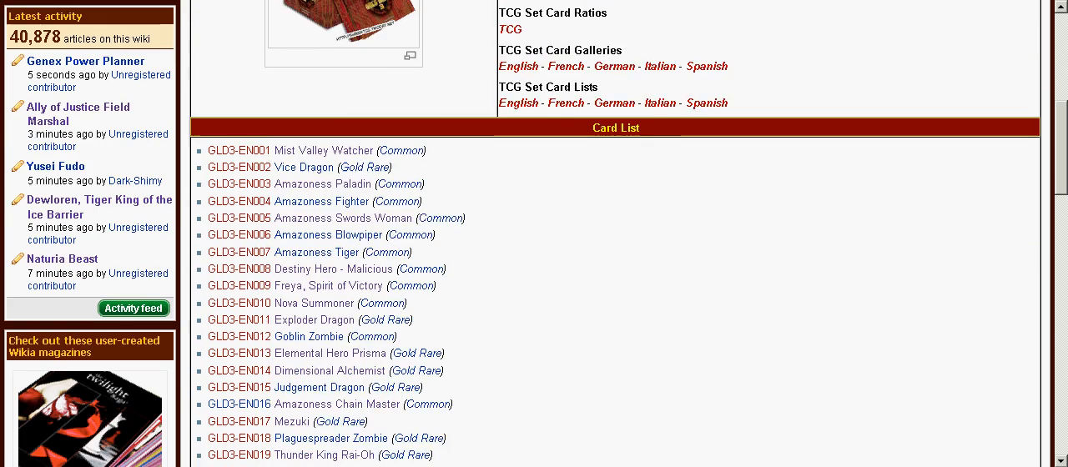
scroll("down", 3)
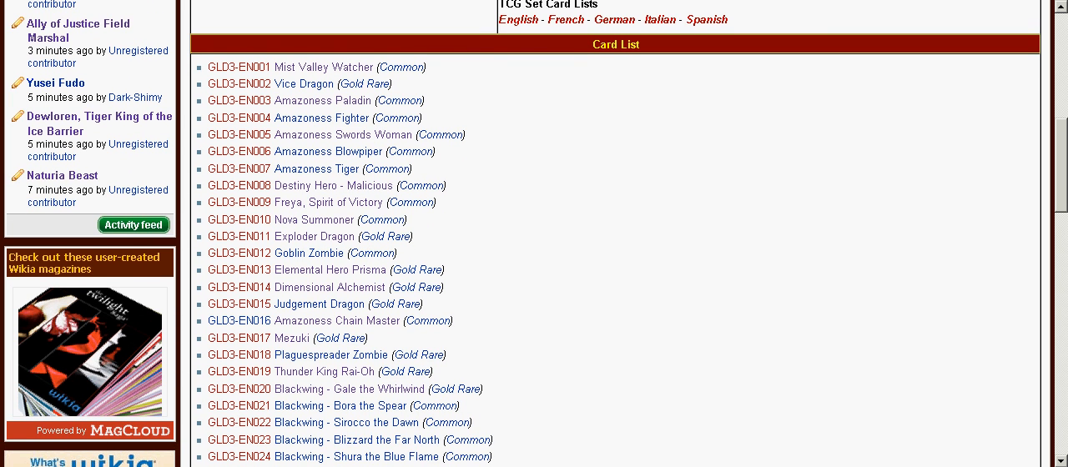
scroll("down", 3)
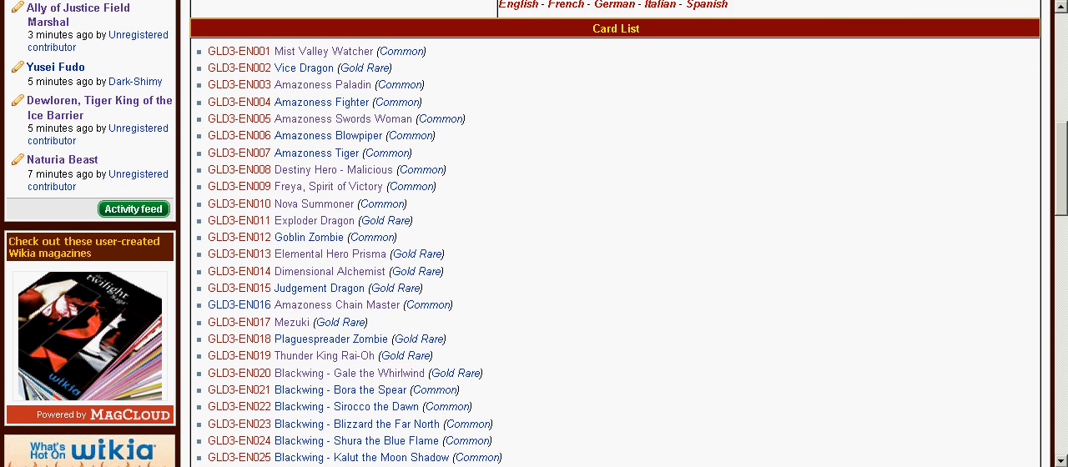
scroll("down", 3)
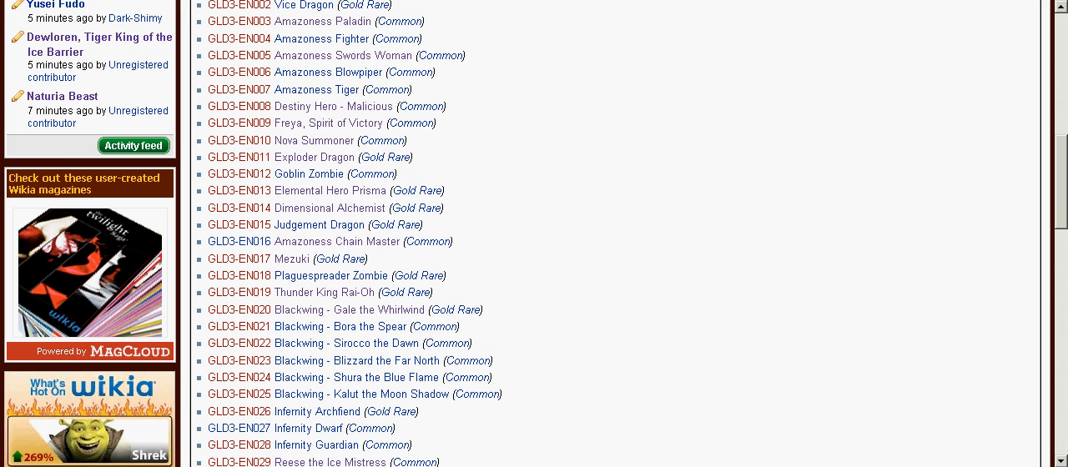
scroll("down", 3)
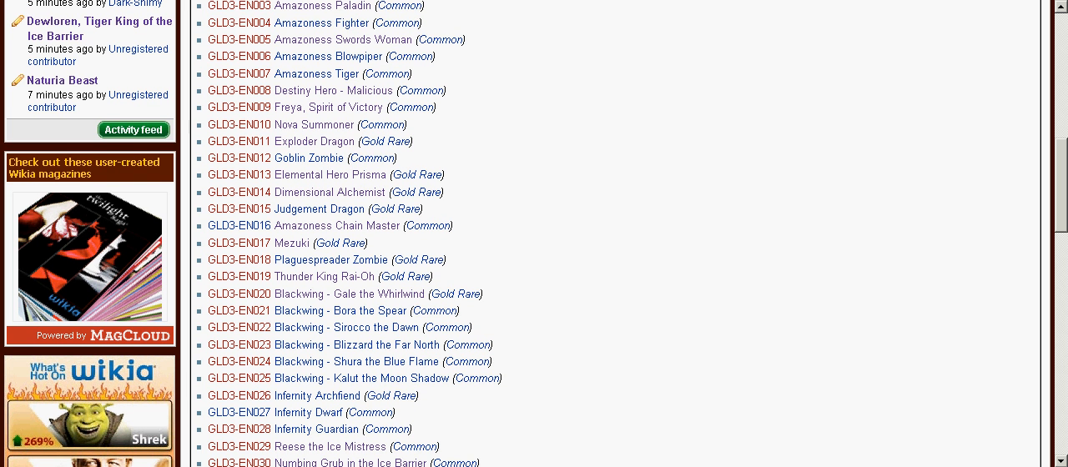
scroll("down", 3)
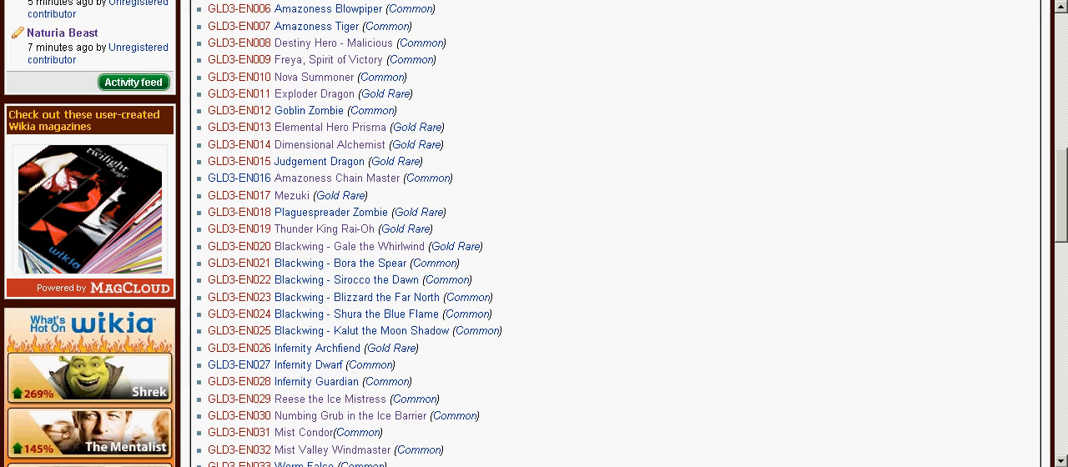
scroll("down", 3)
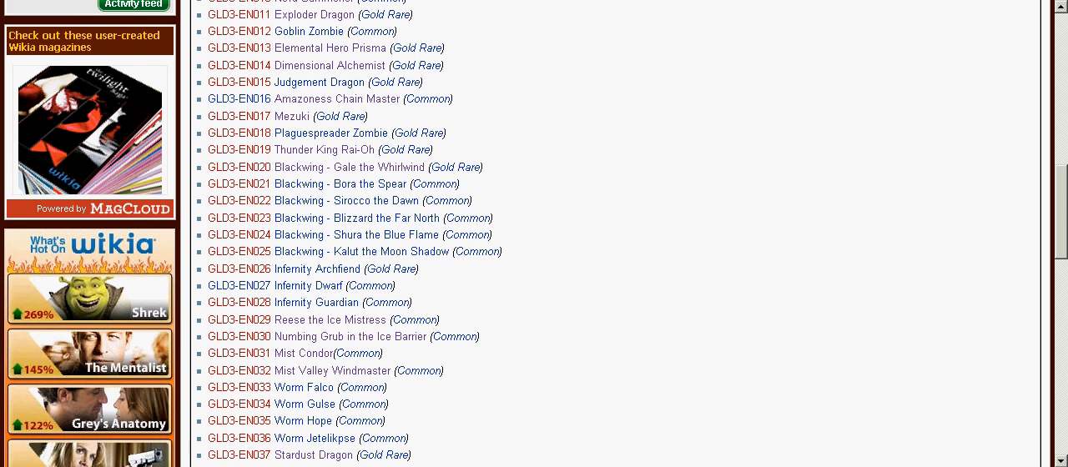
scroll("down", 3)
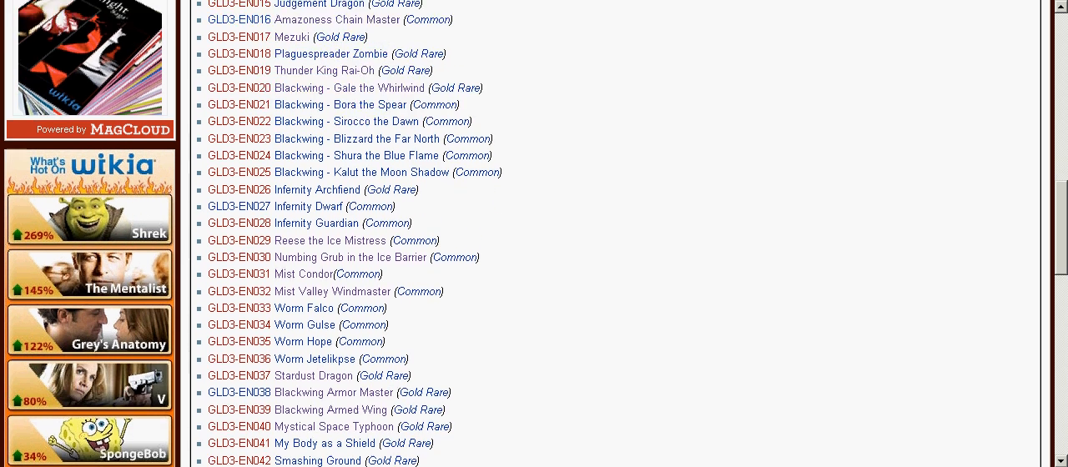
scroll("down", 3)
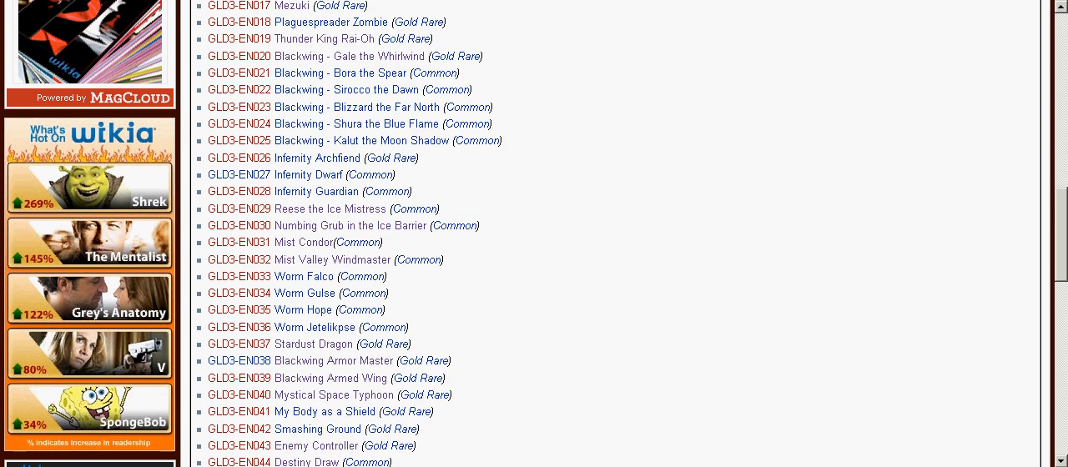
scroll("down", 3)
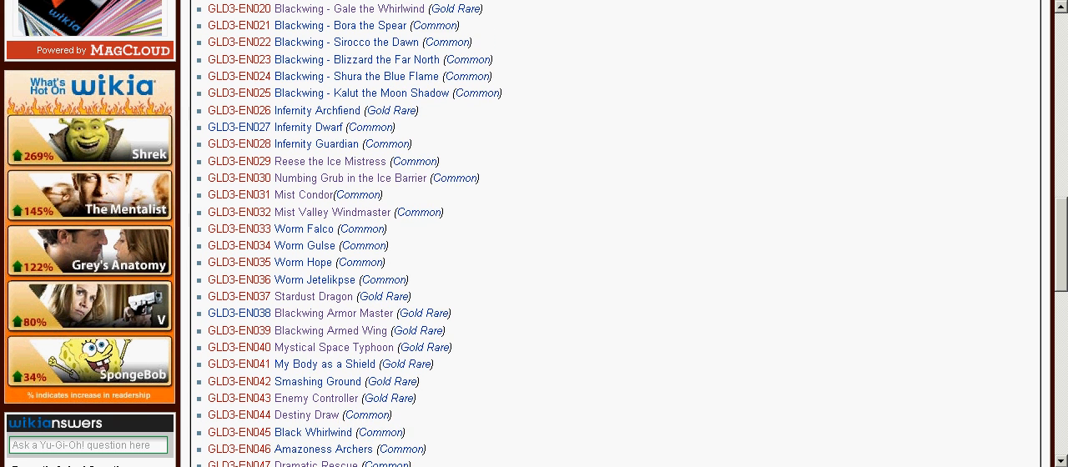
scroll("down", 3)
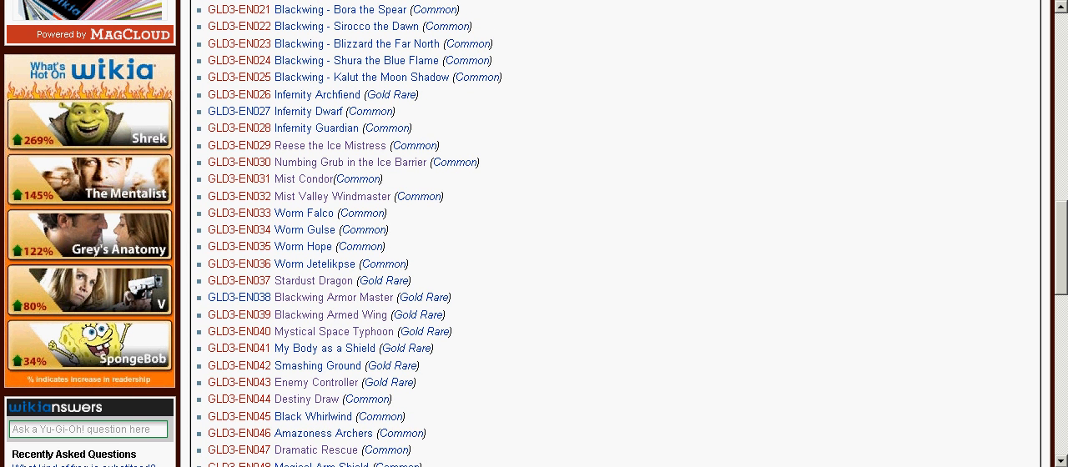
scroll("down", 3)
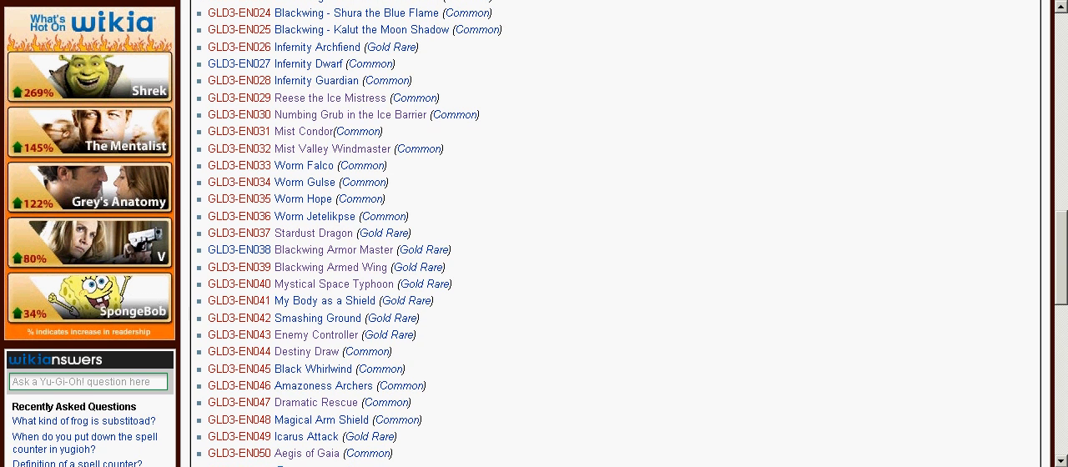
scroll("down", 3)
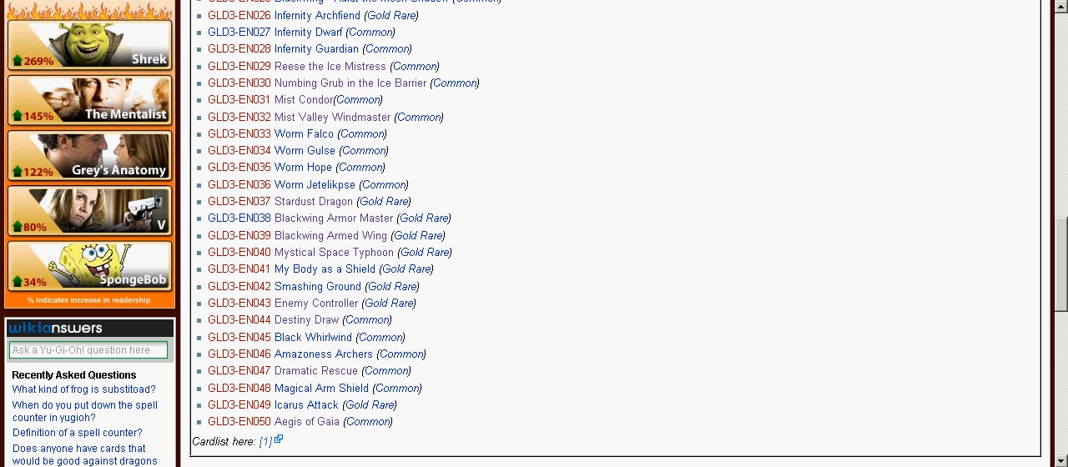
scroll("up", 3)
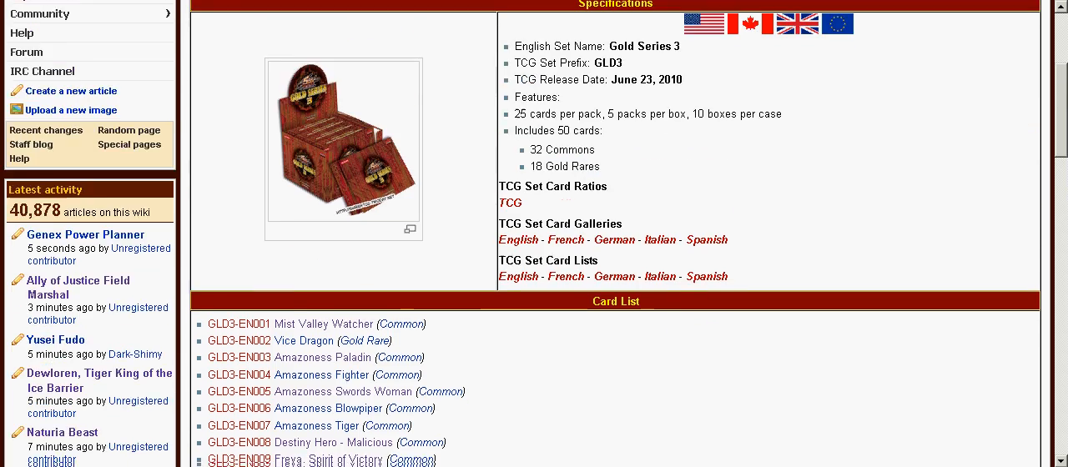
scroll("down", 3)
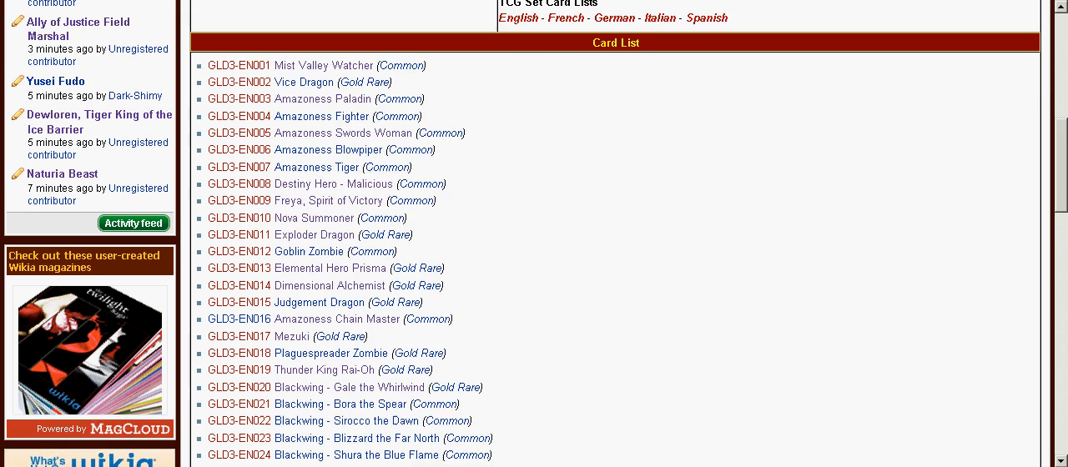
scroll("down", 3)
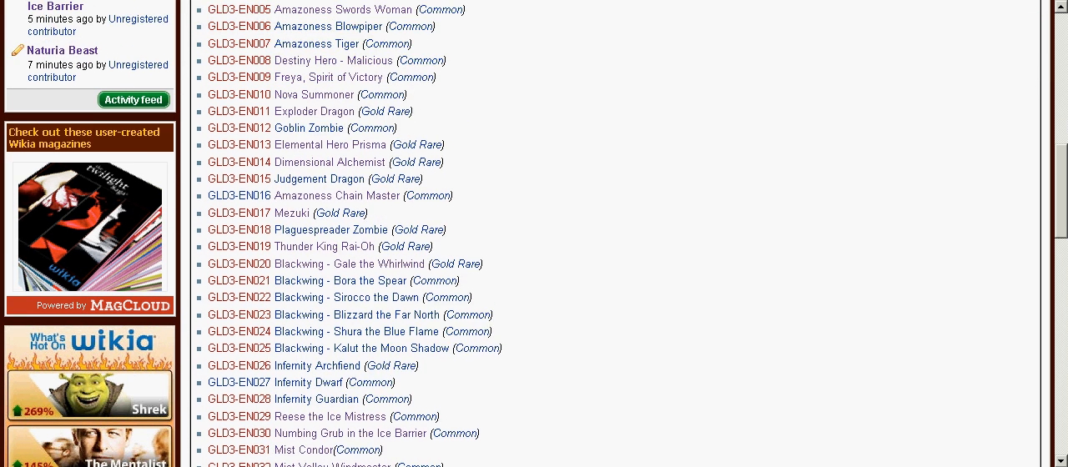
scroll("down", 3)
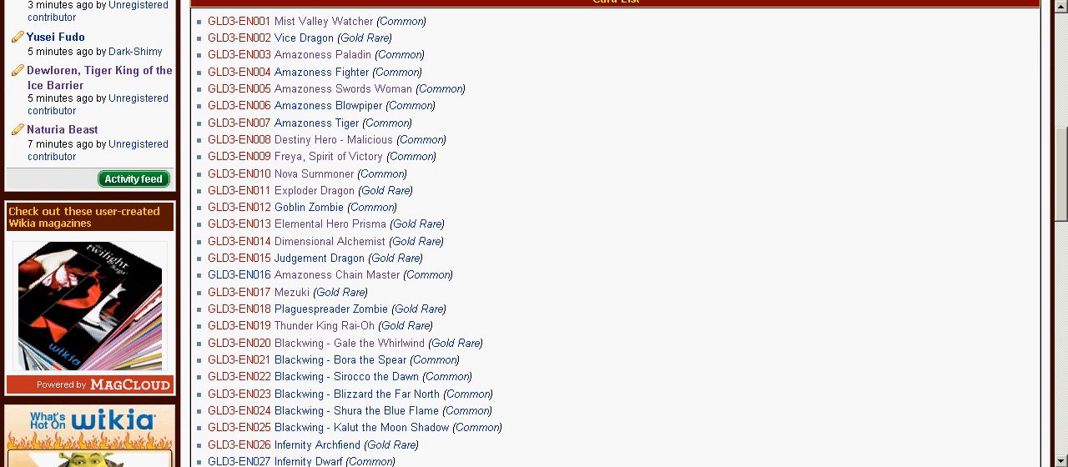
scroll("down", 3)
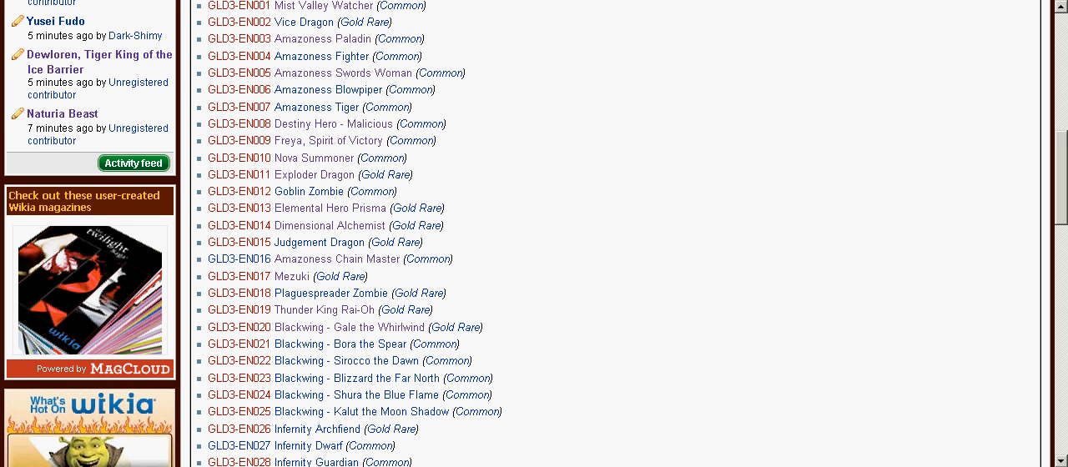
scroll("down", 3)
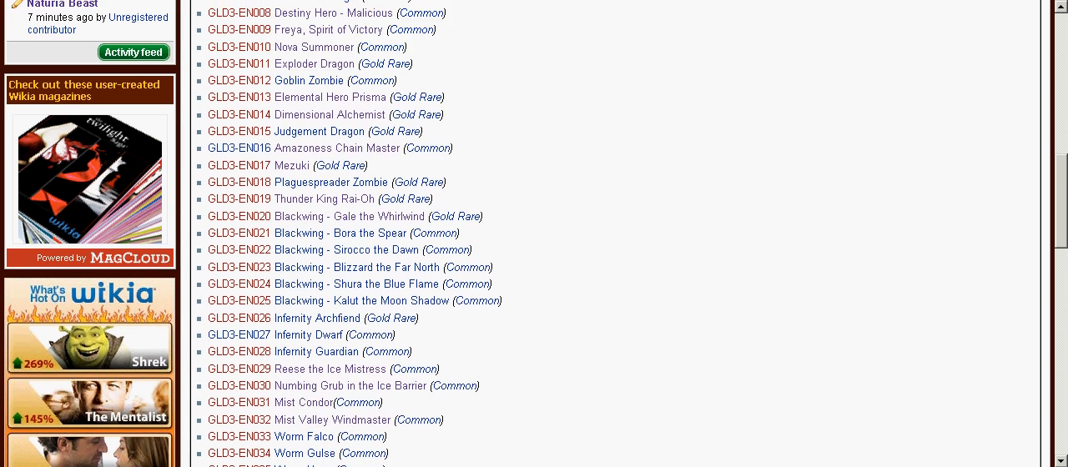
scroll("down", 3)
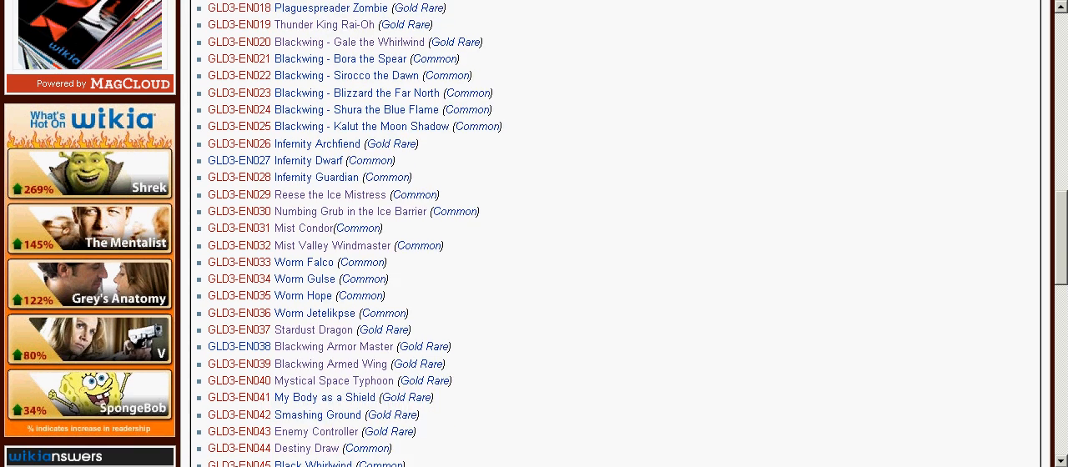
scroll("down", 3)
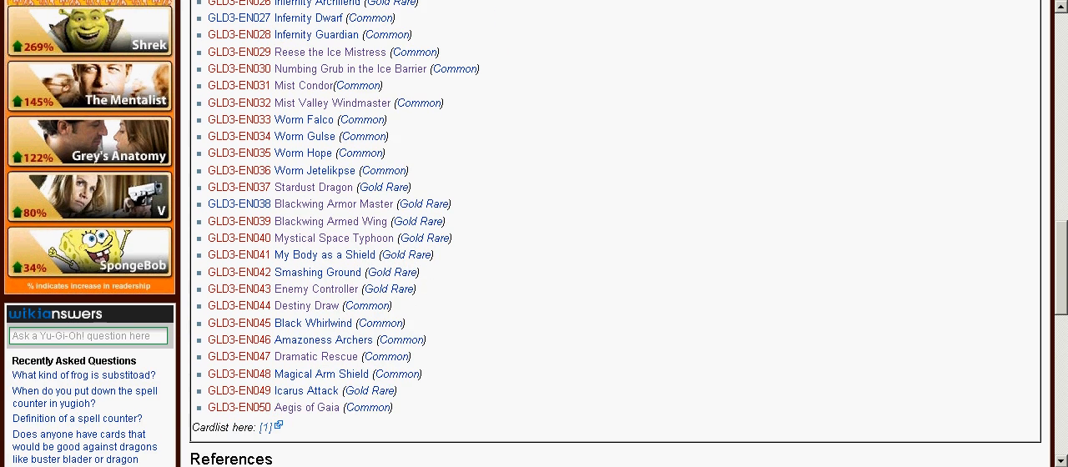
scroll("up", 3)
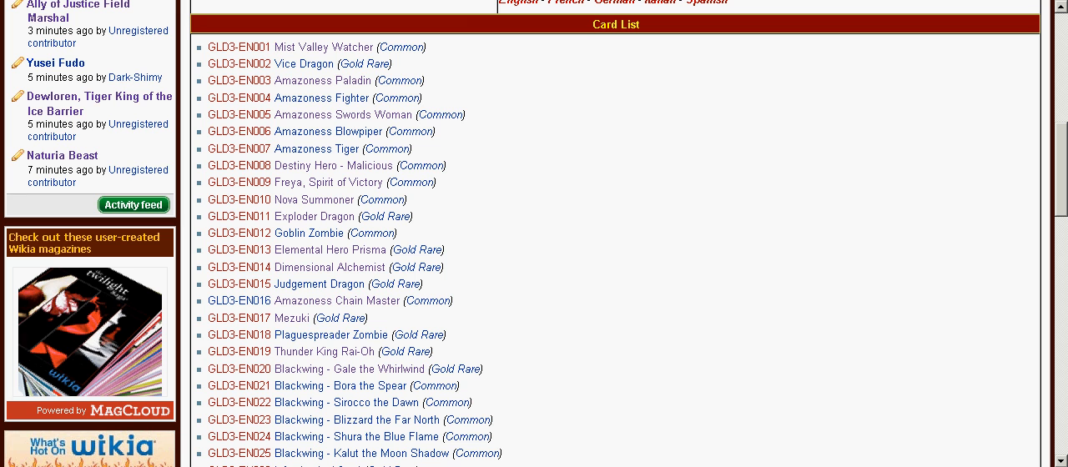
mouse_move(321, 98)
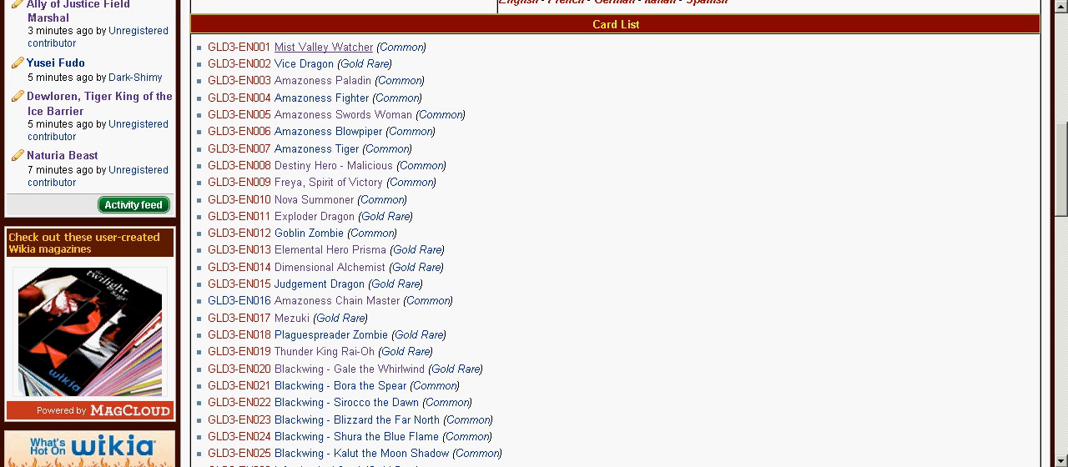
mouse_move(328, 130)
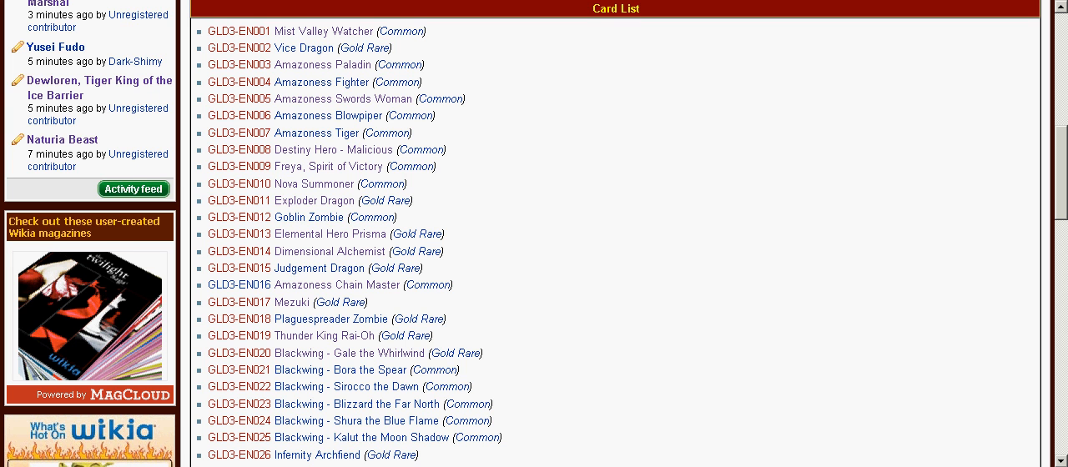
scroll("down", 3)
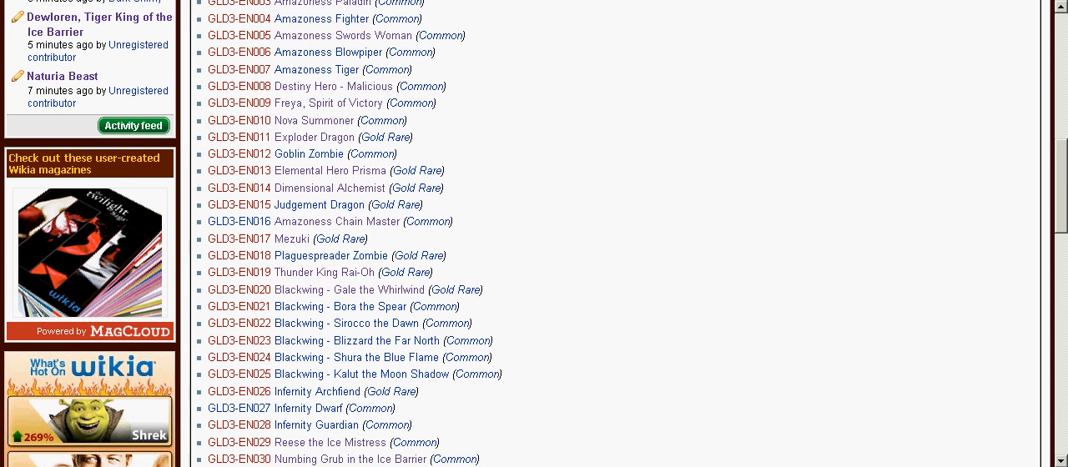
scroll("down", 3)
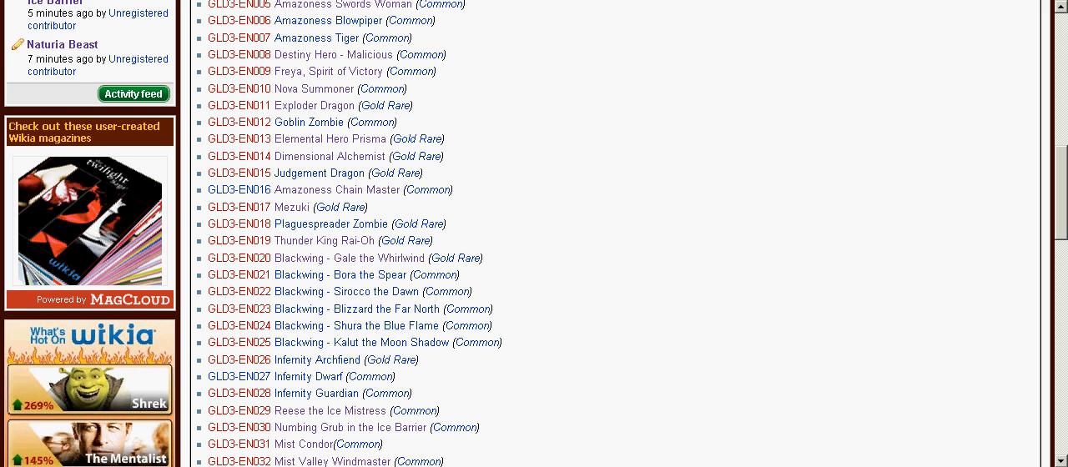
scroll("down", 3)
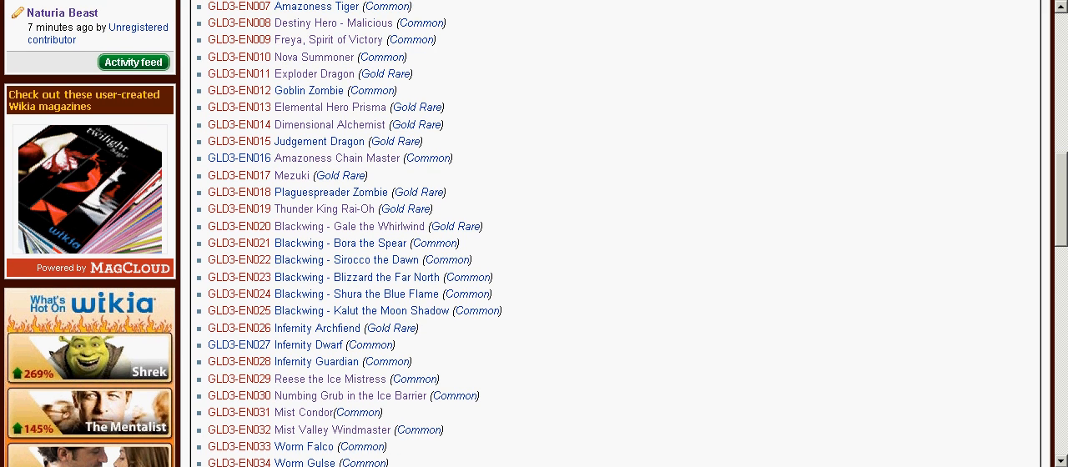
scroll("down", 3)
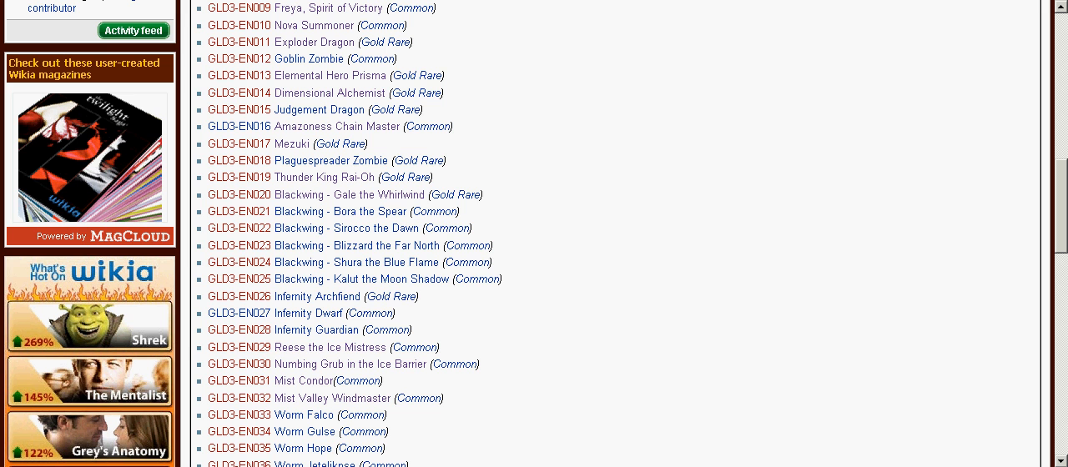
scroll("down", 3)
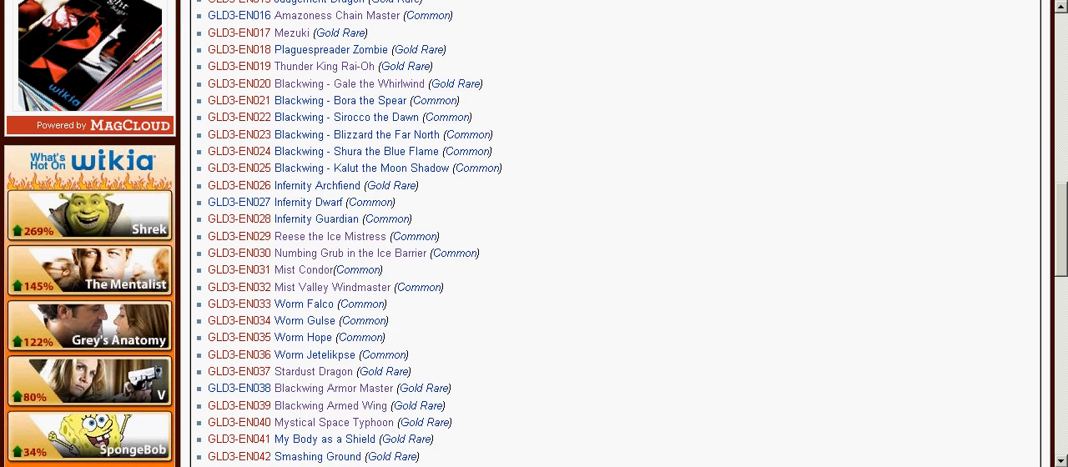
scroll("down", 3)
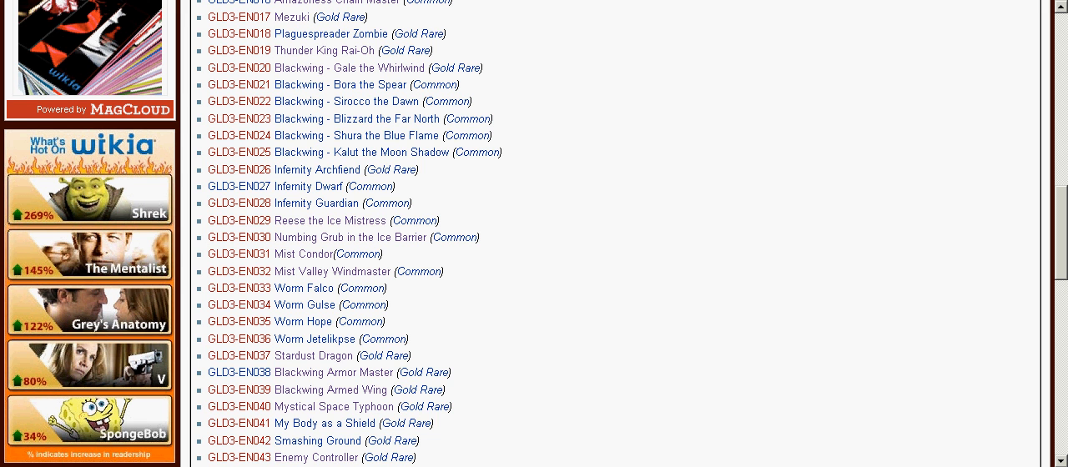
scroll("down", 3)
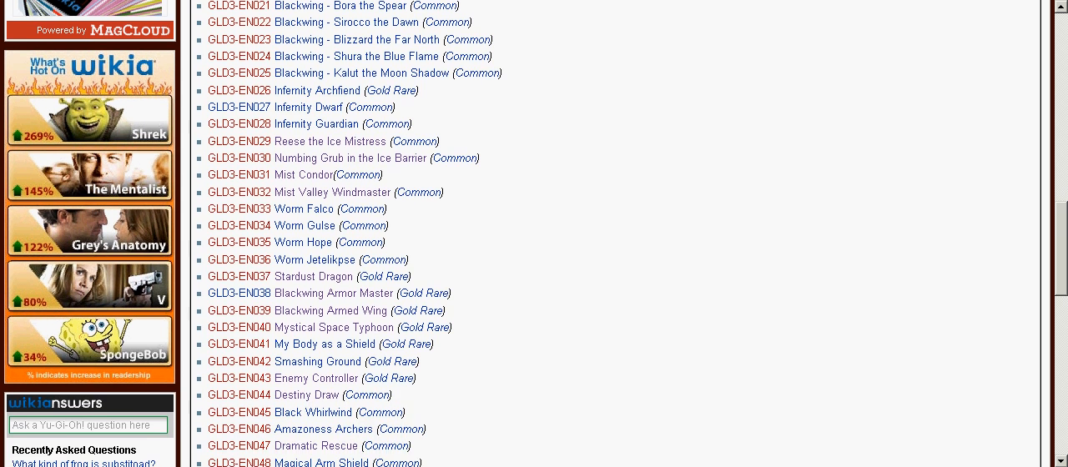
mouse_move(302, 208)
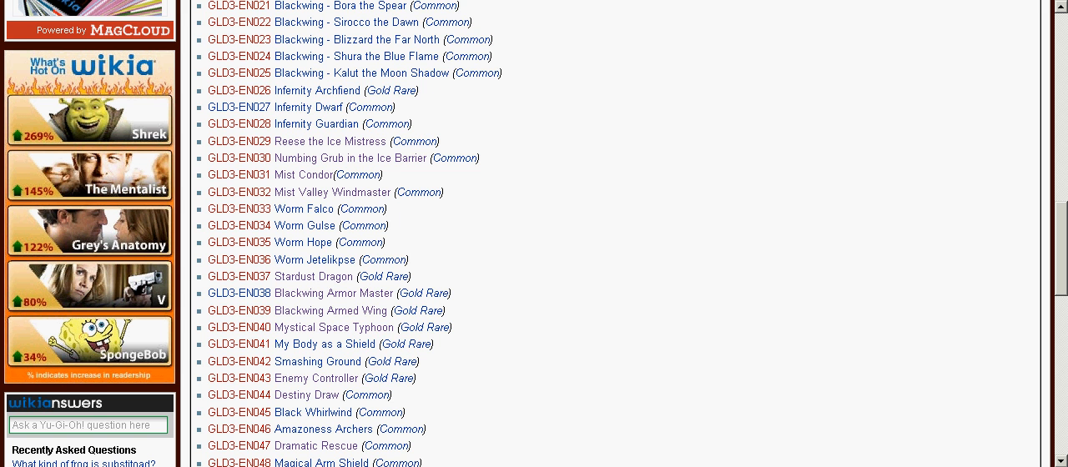
scroll("down", 3)
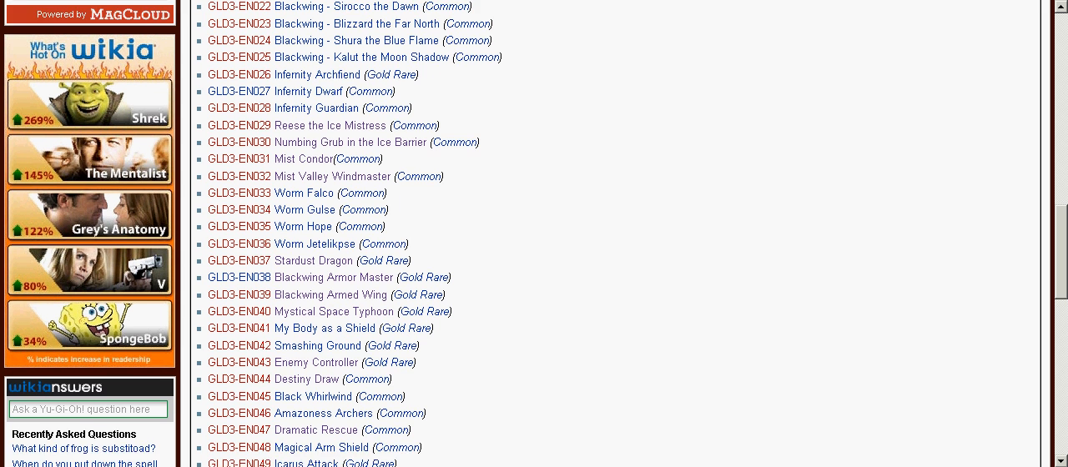
scroll("down", 3)
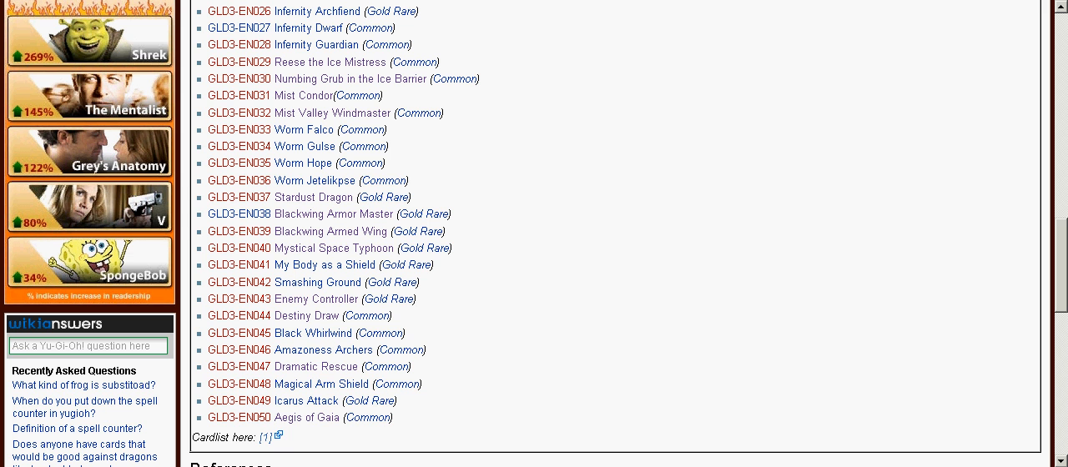
scroll("up", 3)
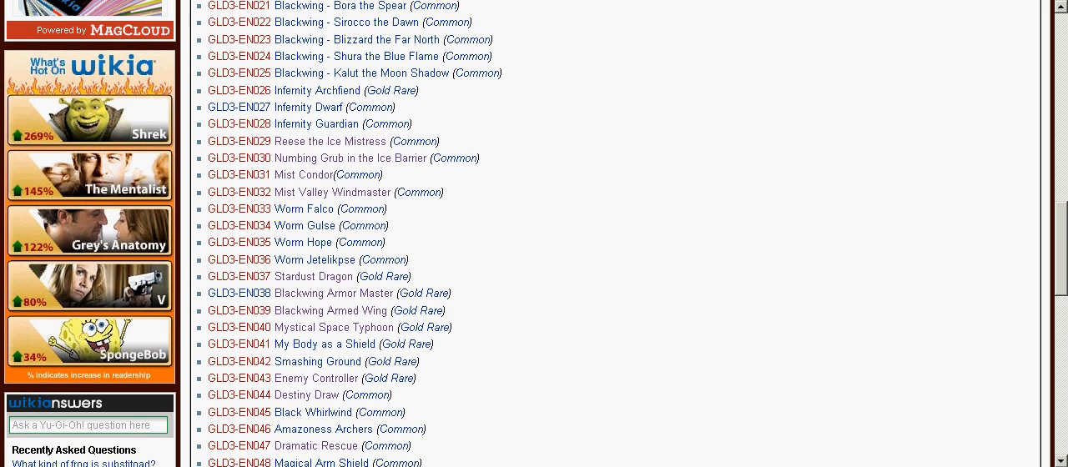
scroll("down", 3)
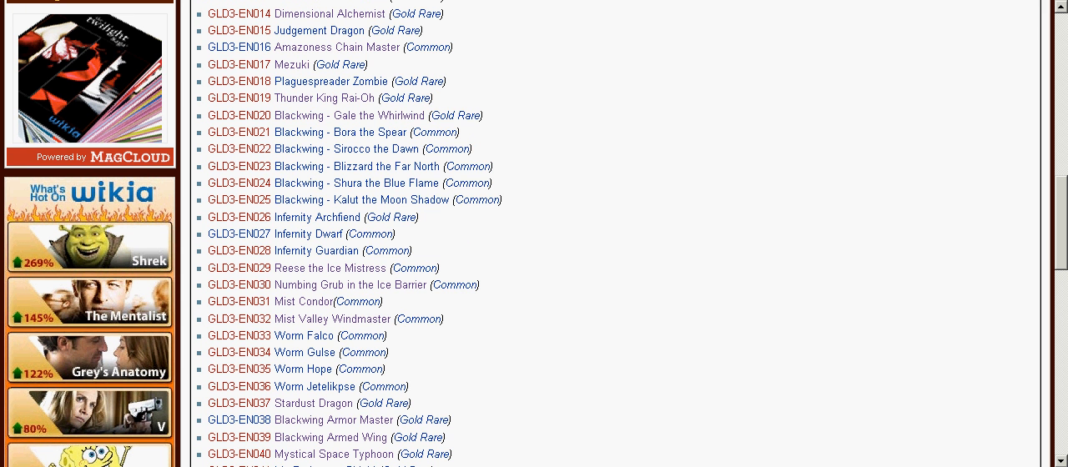
scroll("down", 3)
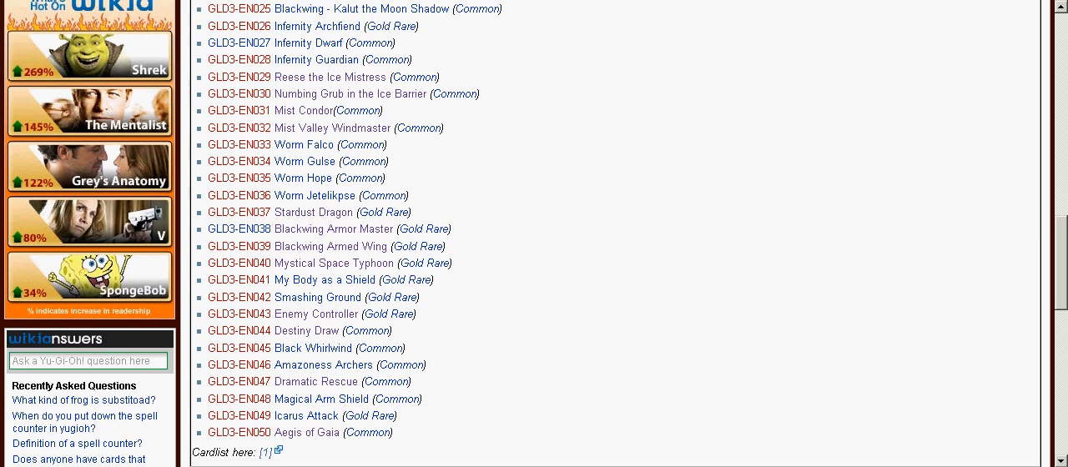